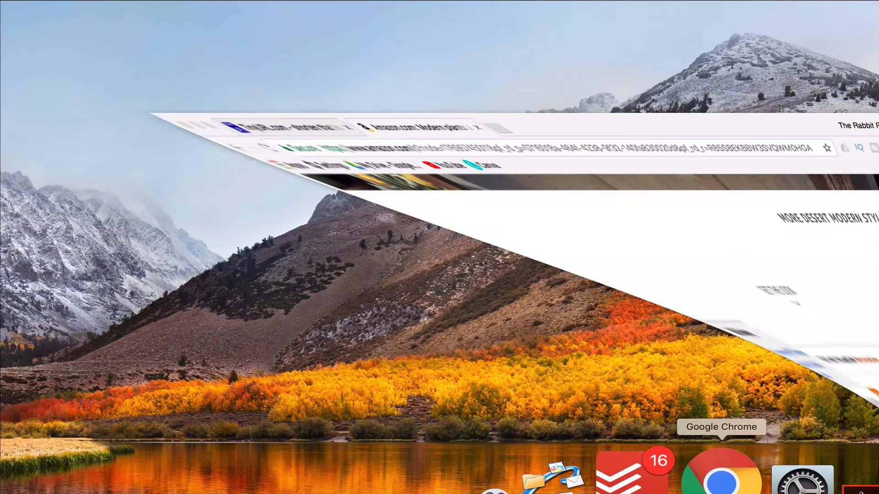
# - Bring Chrome forward and scroll the Modern plants results toward the Costa Farms snake plant
pyautogui.click(716, 471)
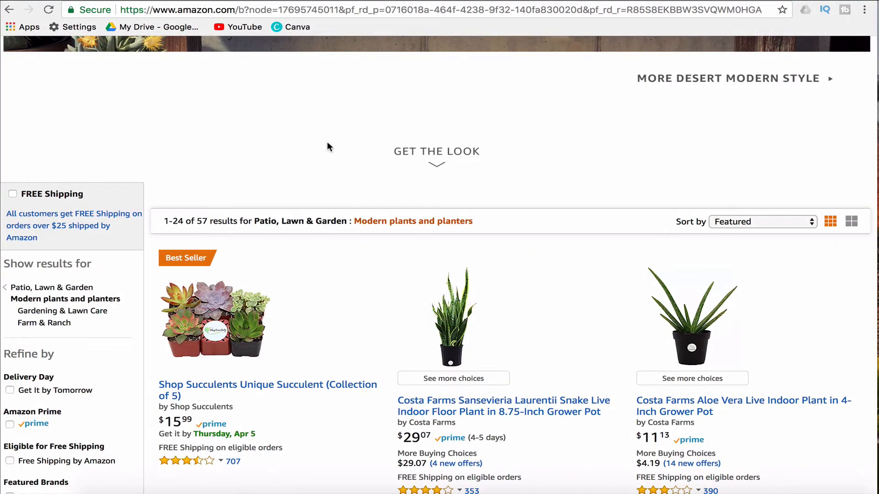
pyautogui.scroll(-3)
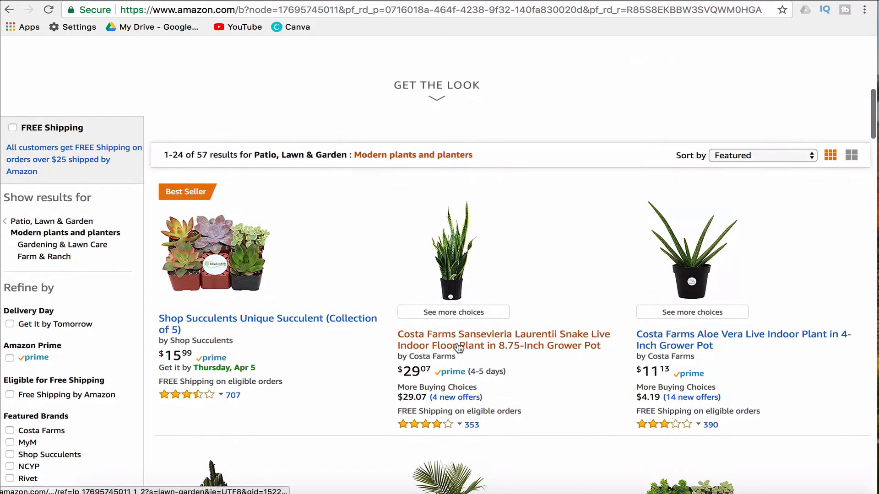
pyautogui.moveTo(462, 346)
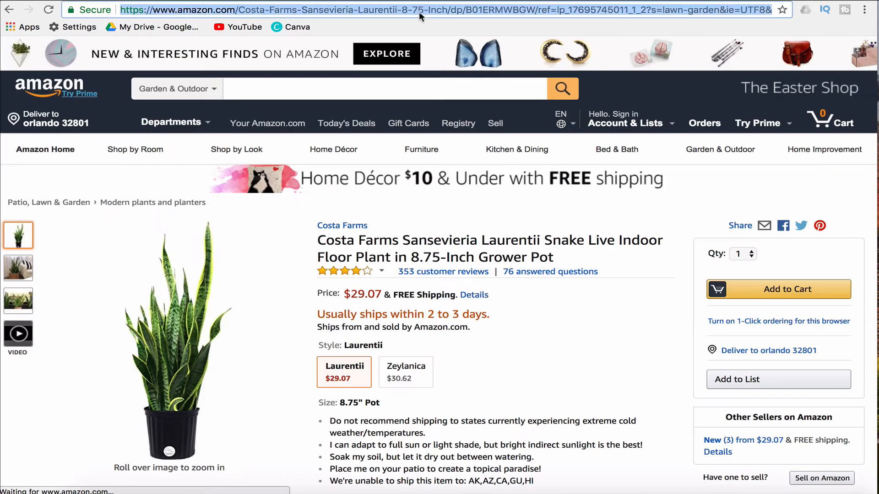
# - Select the Costa Farms Sansevieria Laurentii product page URL in the address bar
pyautogui.click(392, 10)
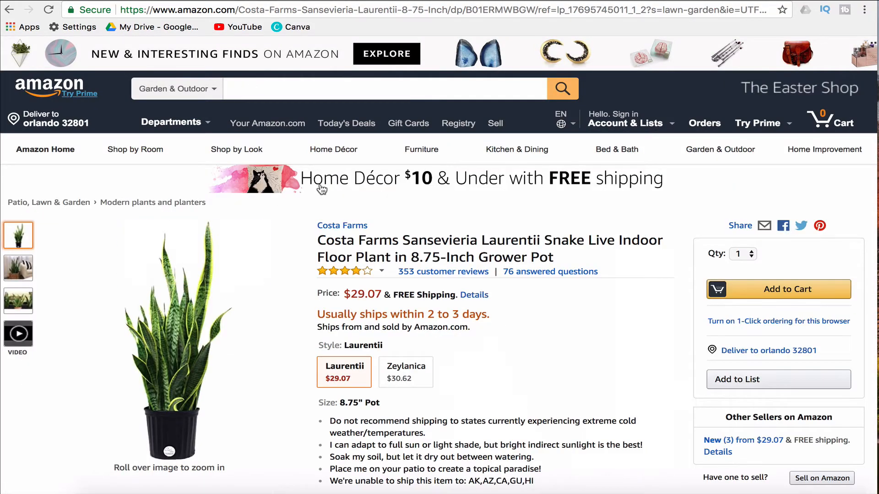
pyautogui.moveTo(342, 198)
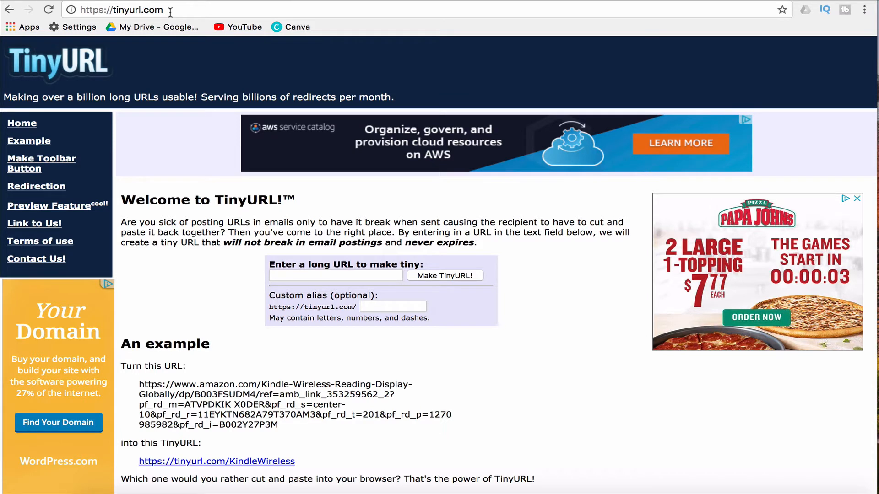
# - Paste the Amazon snake plant address into TinyURL's 'Enter a long URL to make tiny' field
pyautogui.scroll(-3)
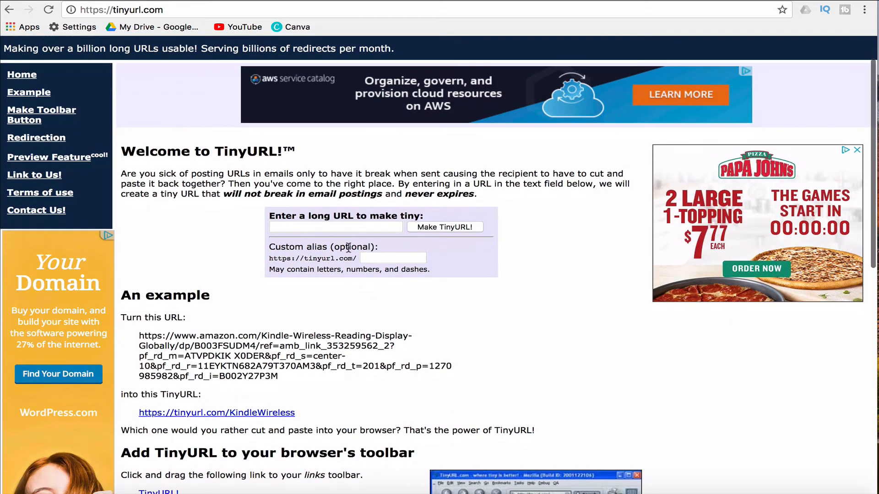
pyautogui.click(335, 227)
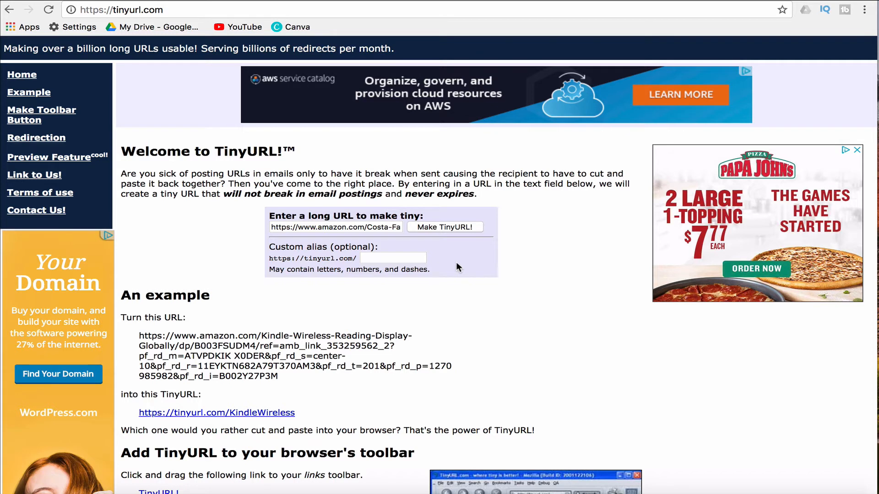
pyautogui.click(392, 258)
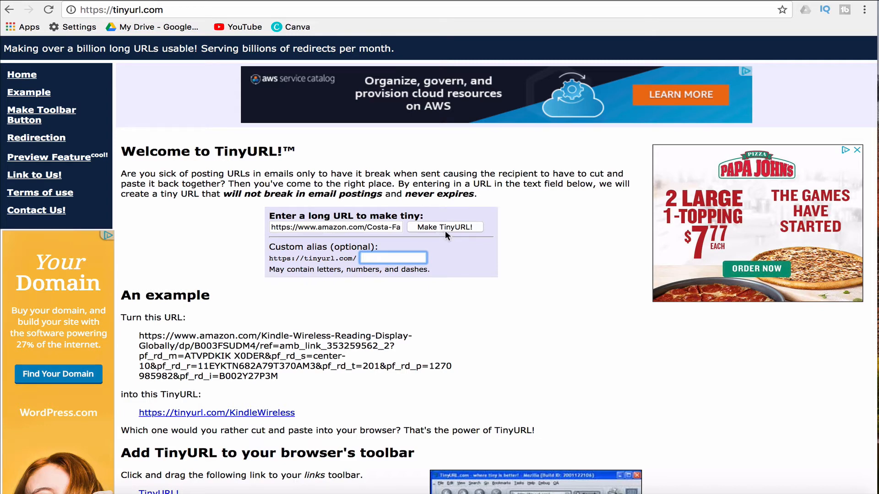
pyautogui.click(444, 227)
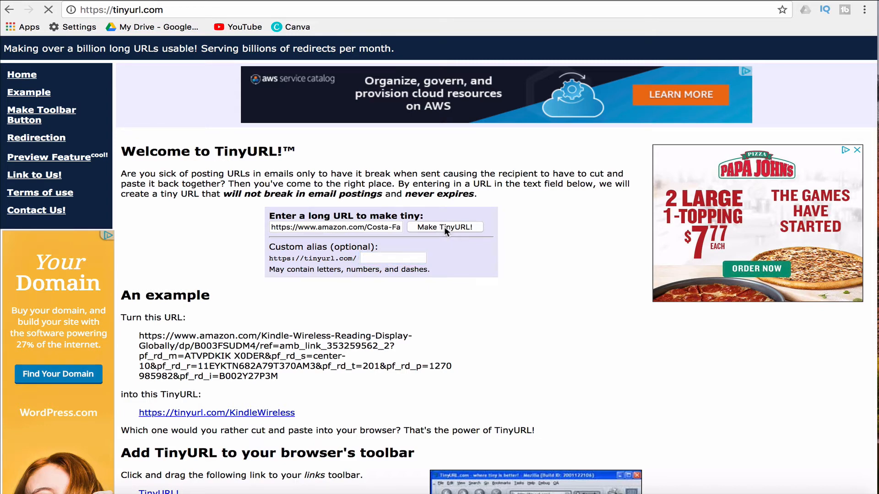
pyautogui.click(444, 227)
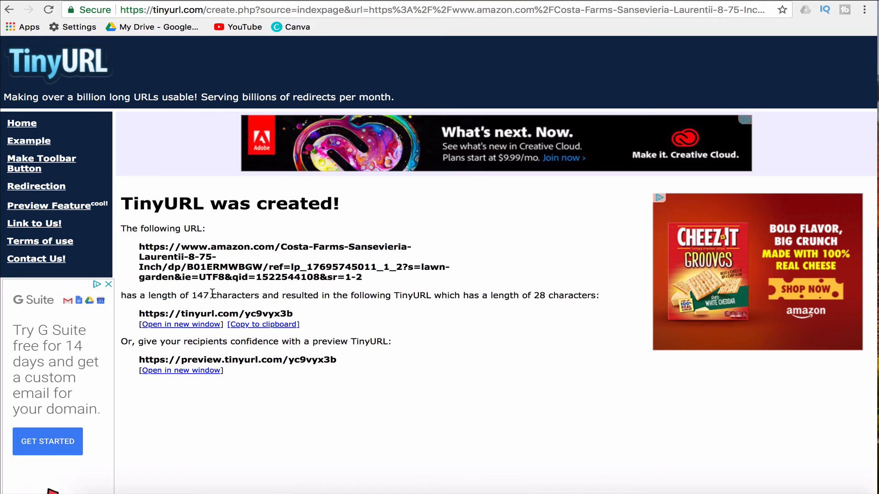
pyautogui.moveTo(365, 292)
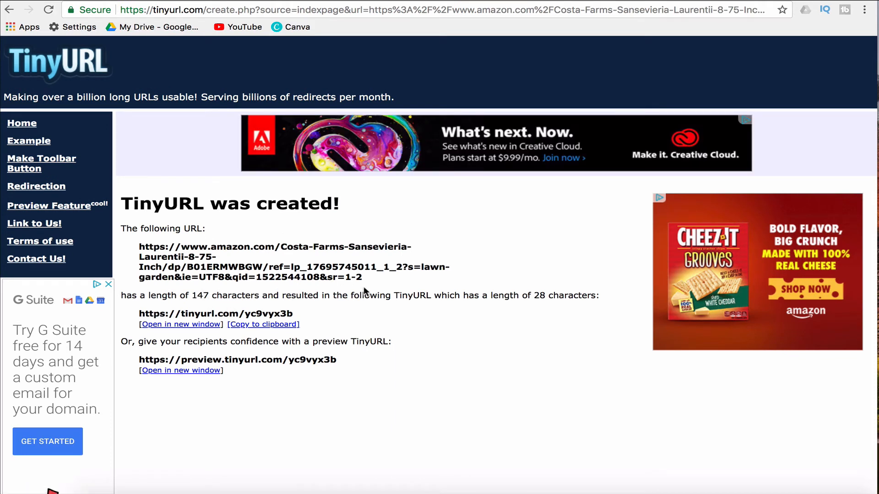
pyautogui.moveTo(160, 313)
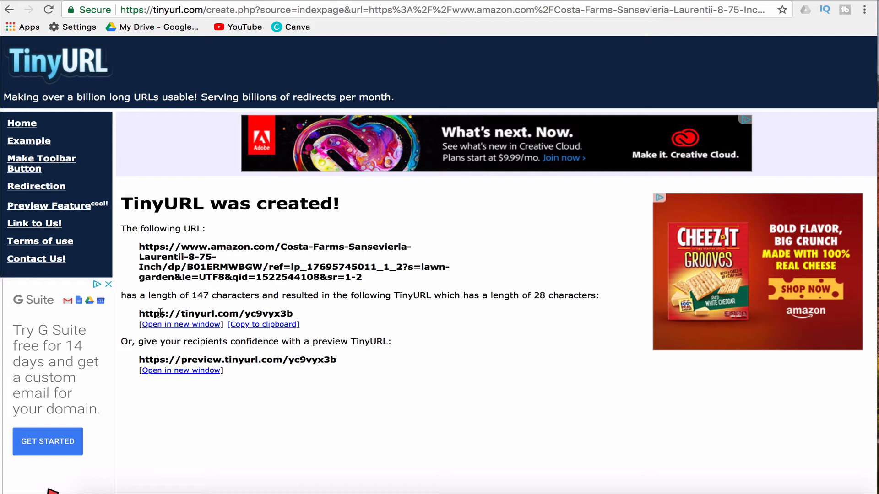
pyautogui.moveTo(306, 319)
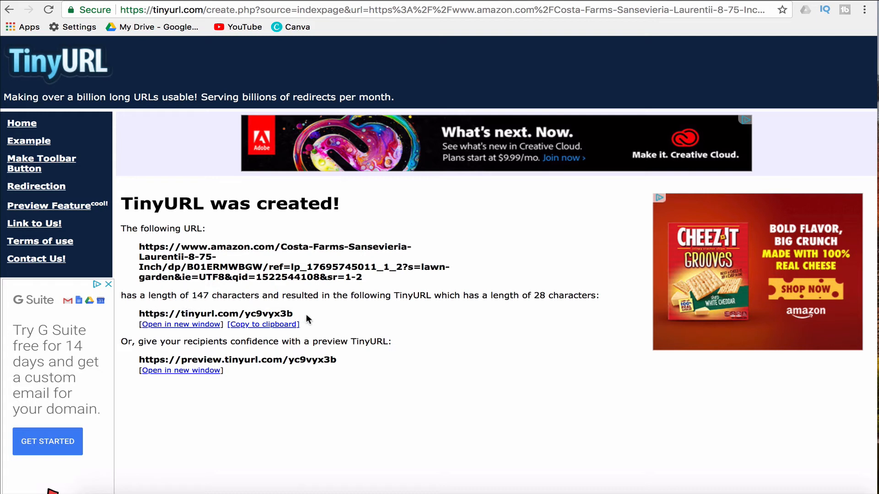